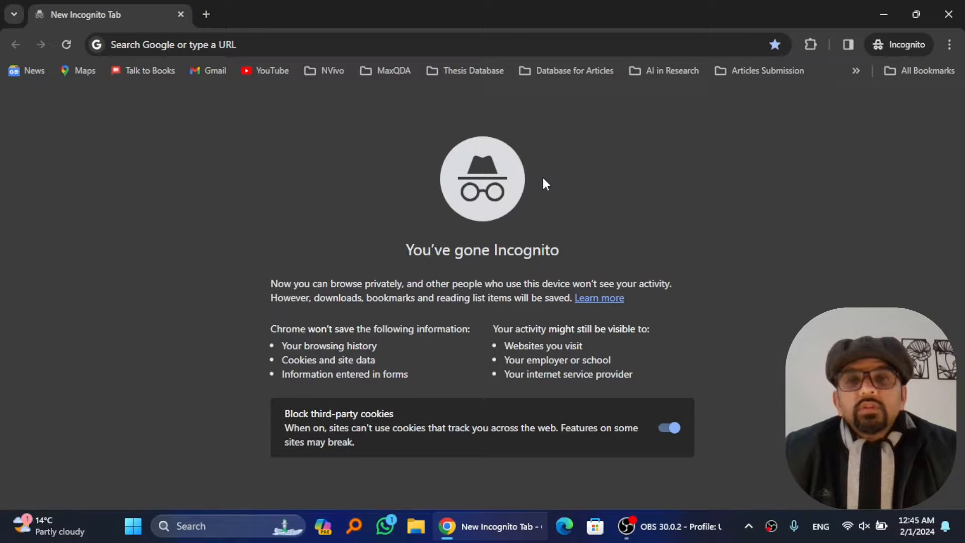
Navigate the incognito tab to the Citavi website via the address bar
left_click(400, 44)
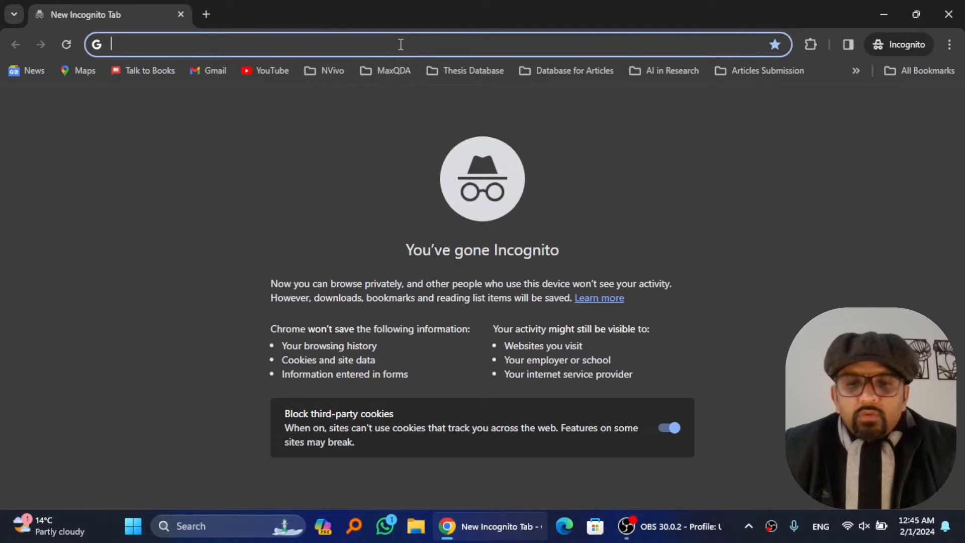
type("citavti")
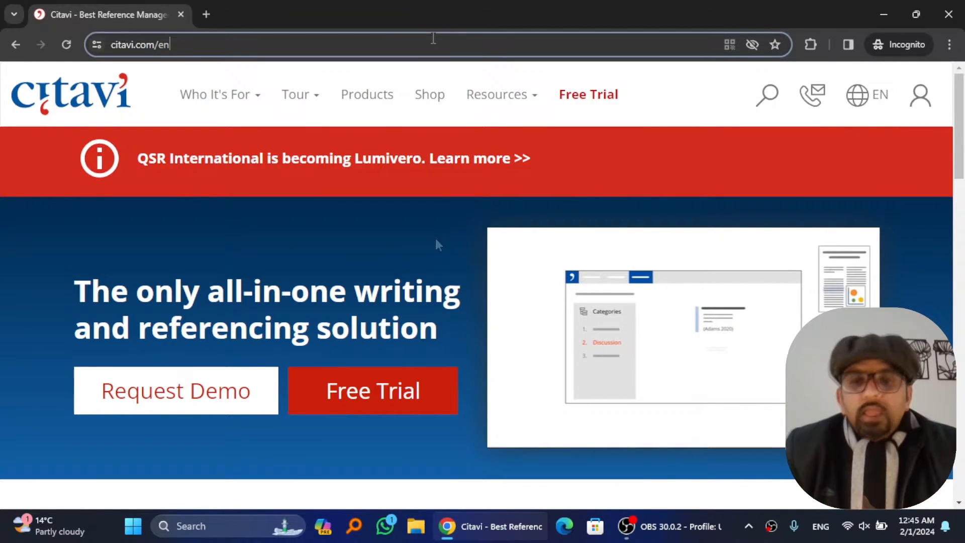
Download Citavi6Setup.exe from the citavibackoffice setup link into the Citavi folder
type("https://citavibackoffice.blob.core.windows.net/setup/Citavi6Setup.exe")
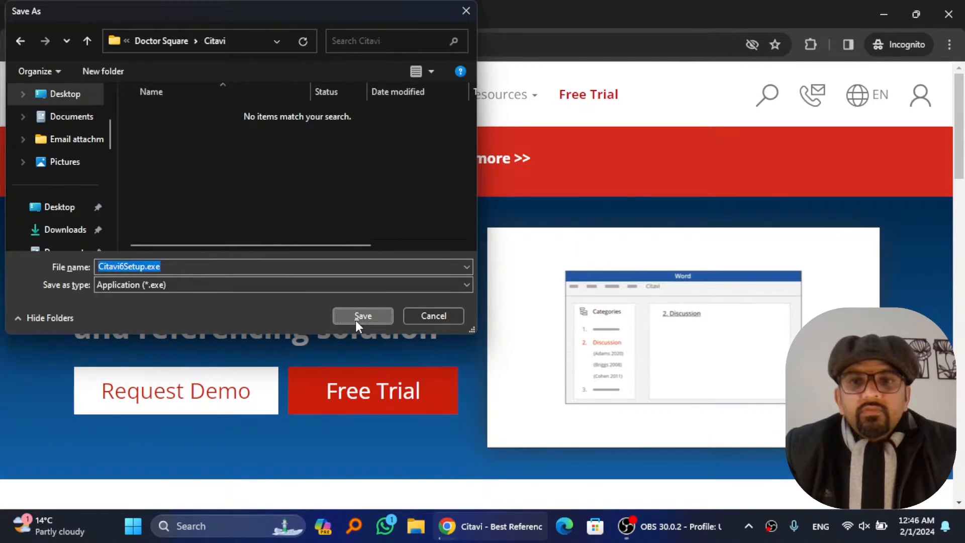
left_click(361, 315)
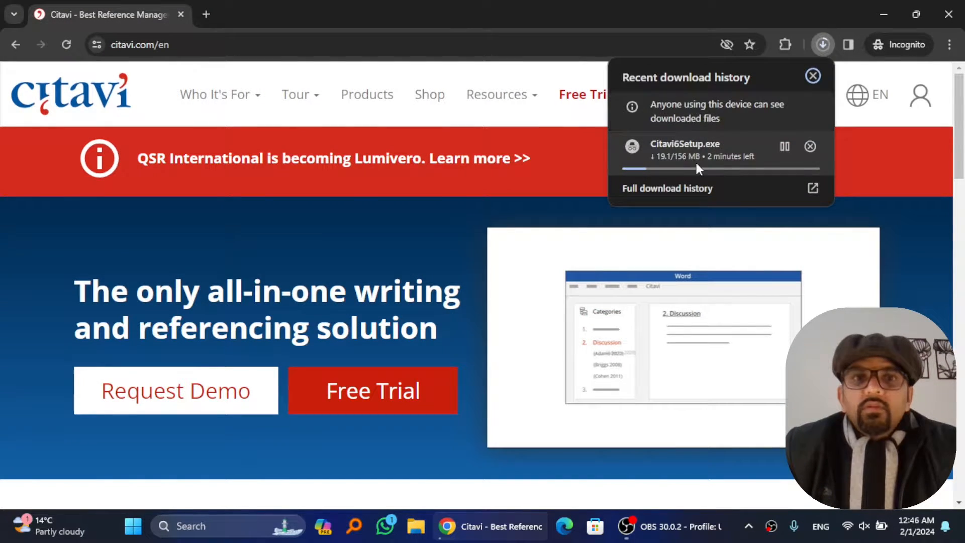
left_click(822, 44)
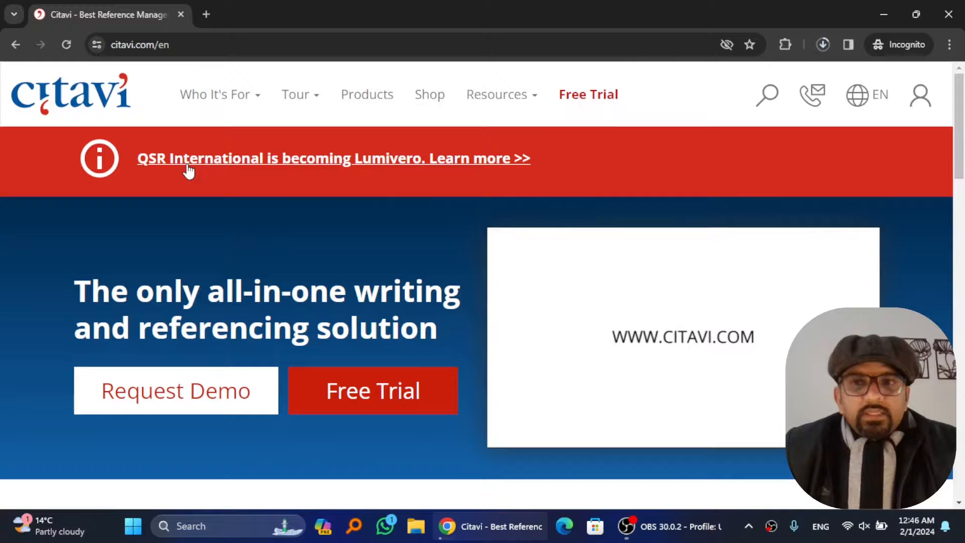
mouse_move(314, 170)
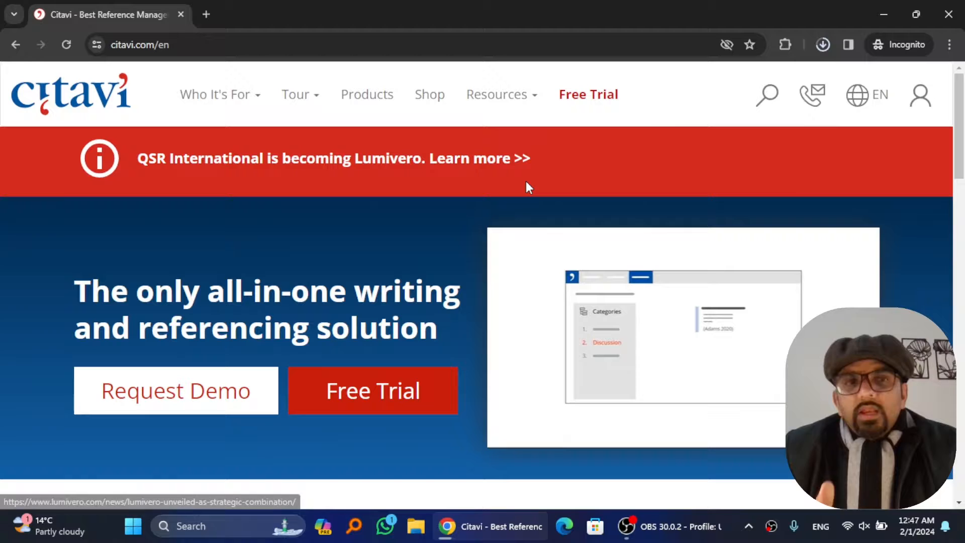
left_click(822, 44)
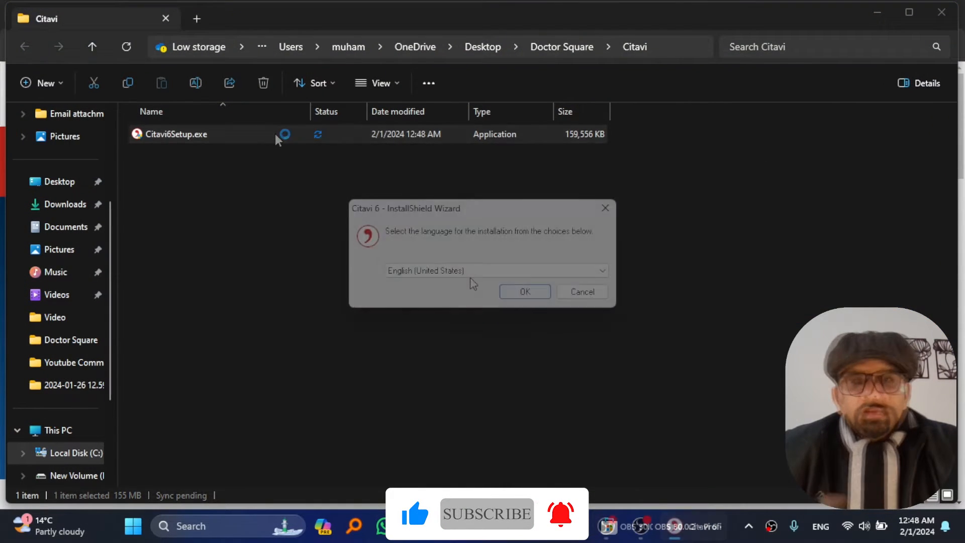
Keep English as the installer language and continue past the welcome page
left_click(524, 292)
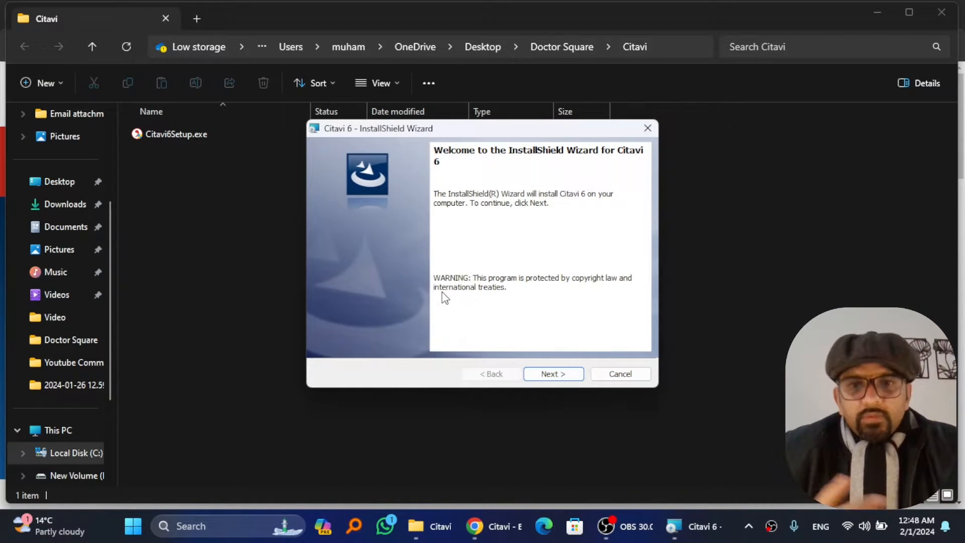
mouse_move(510, 353)
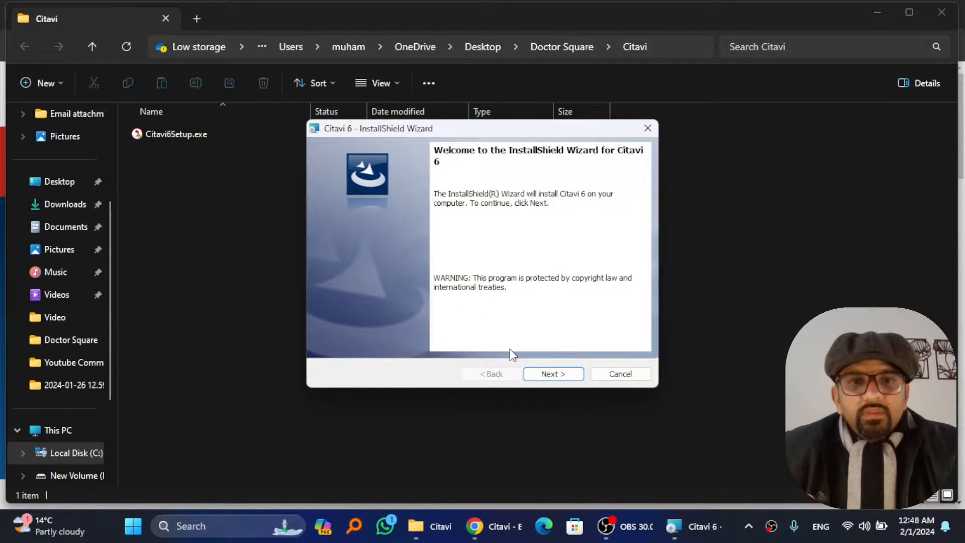
left_click(552, 374)
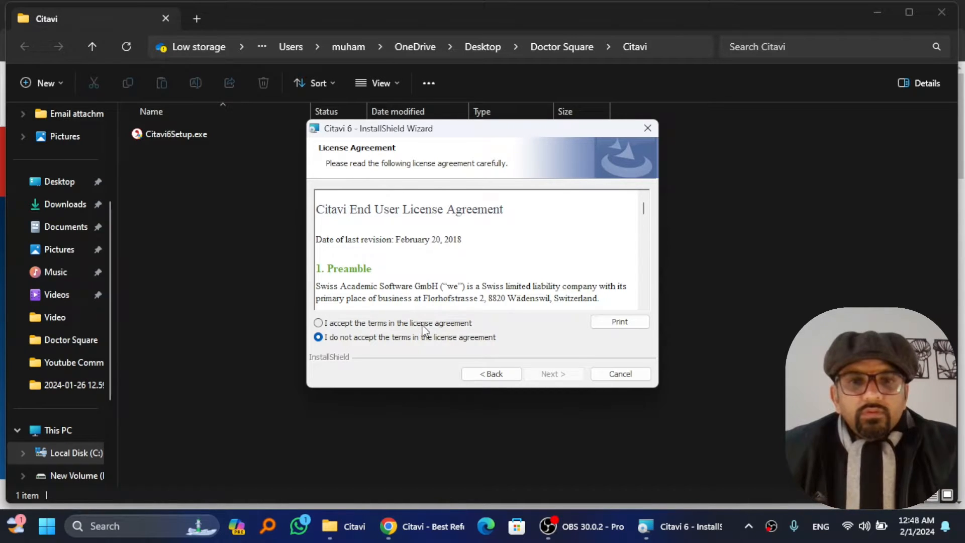
Accept the licence, keep the default folder and the Complete setup type, reaching Ready to Install
left_click(552, 374)
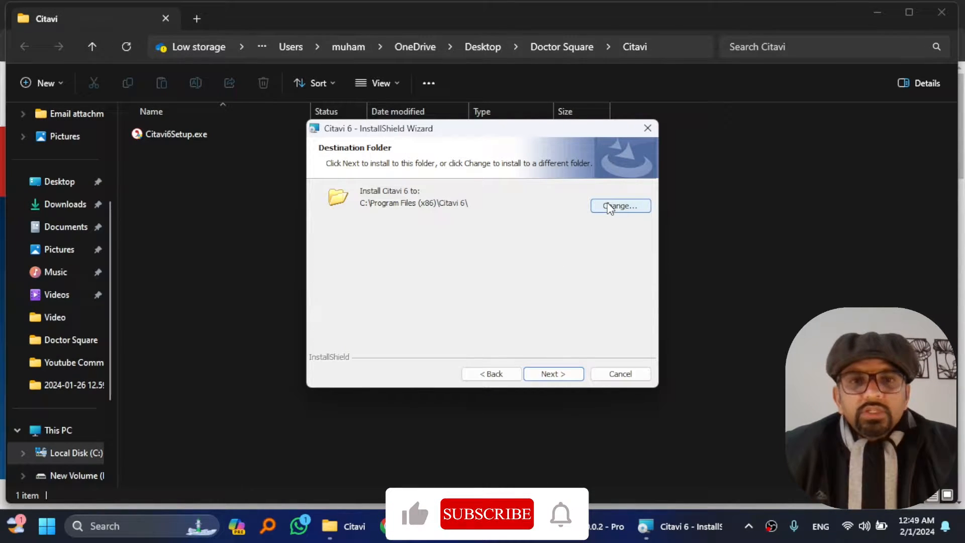
mouse_move(527, 342)
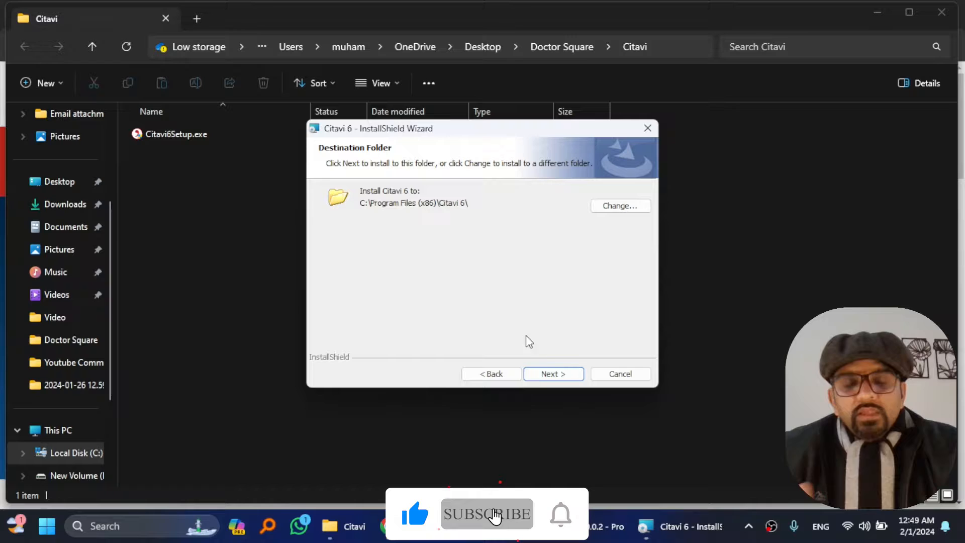
left_click(551, 374)
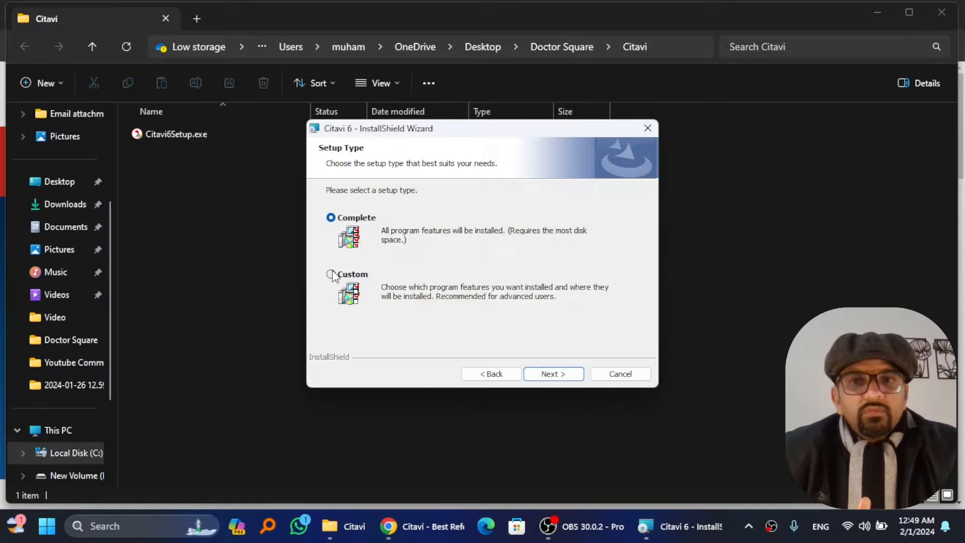
left_click(330, 274)
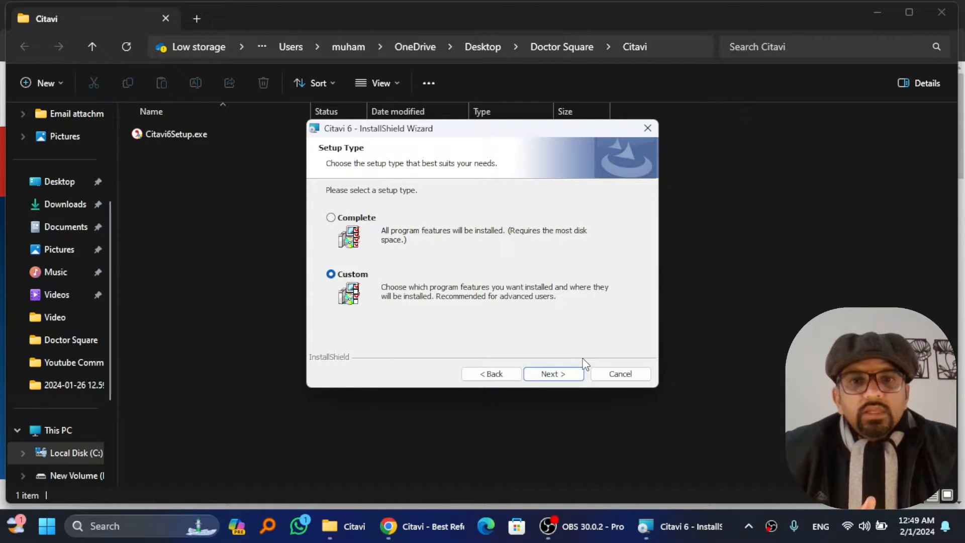
mouse_move(549, 356)
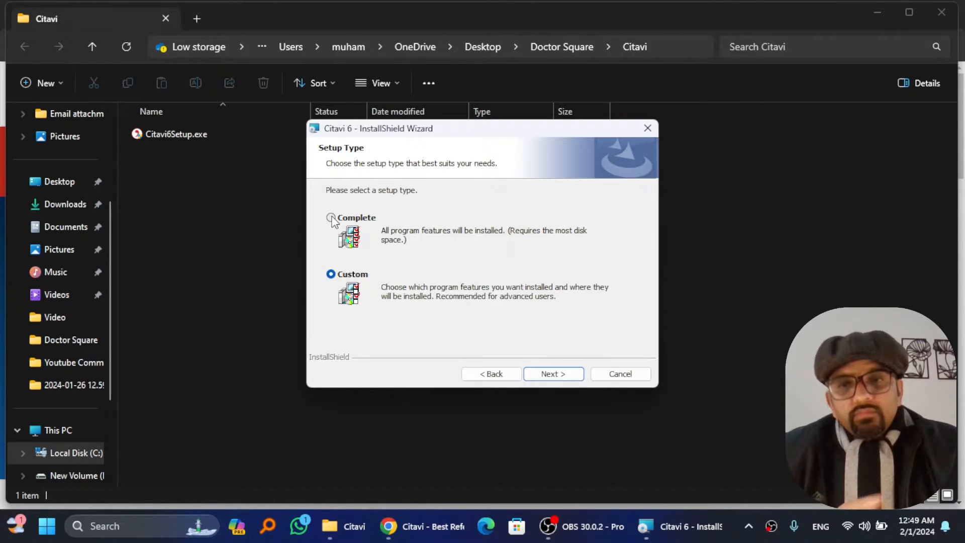
left_click(331, 217)
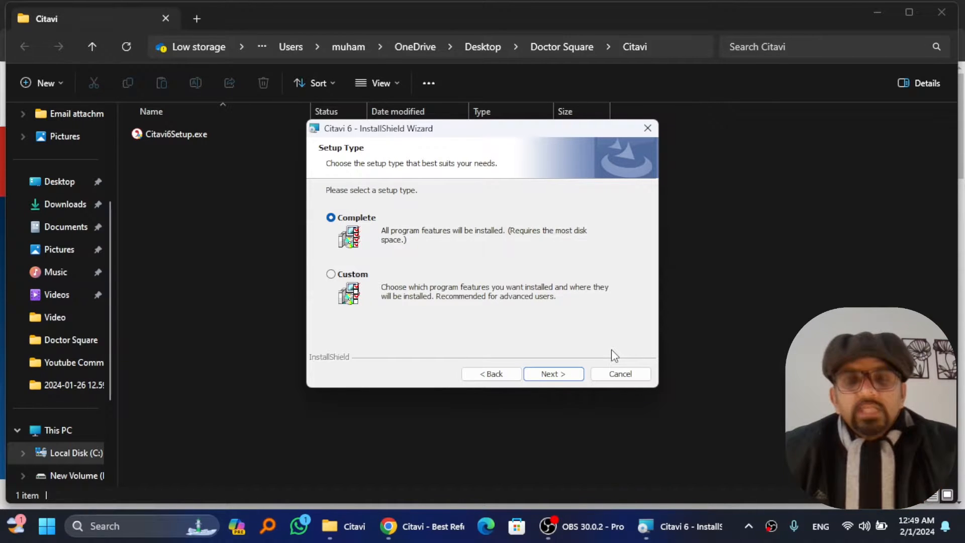
left_click(551, 373)
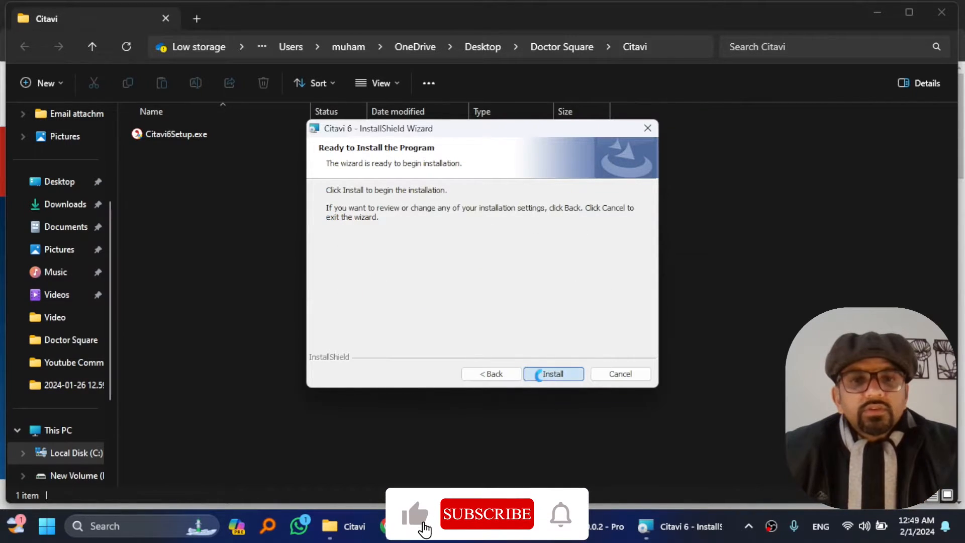
Install Citavi 6, finish the wizard and return to Chrome
left_click(552, 374)
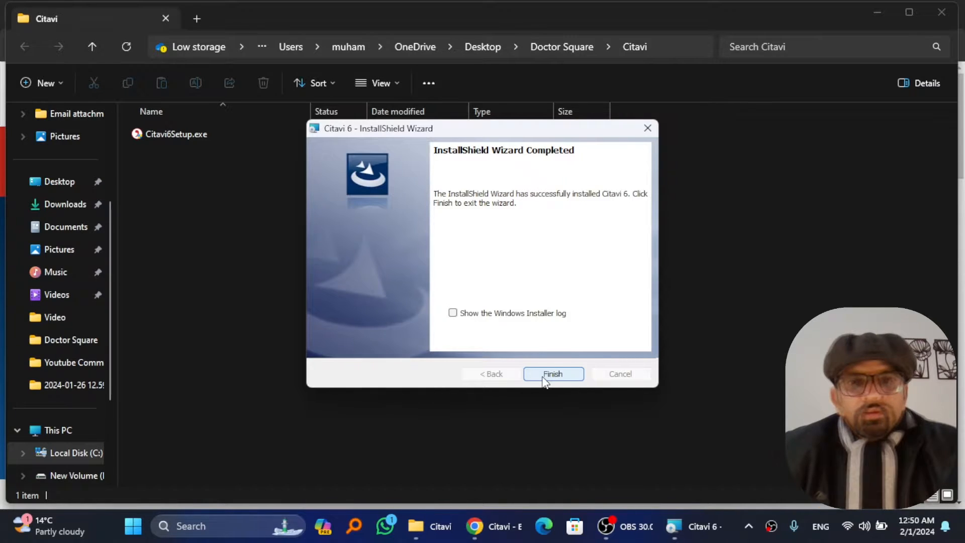
left_click(552, 374)
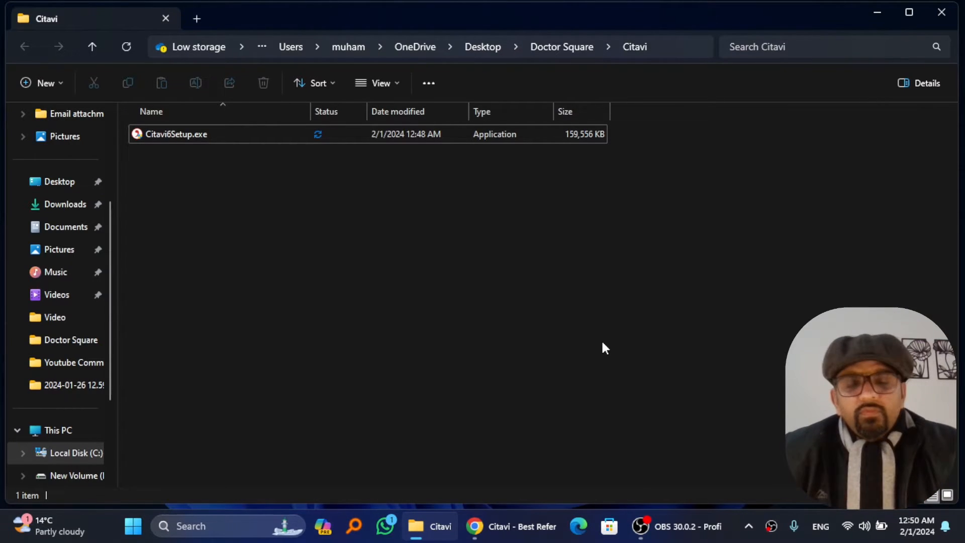
left_click(510, 526)
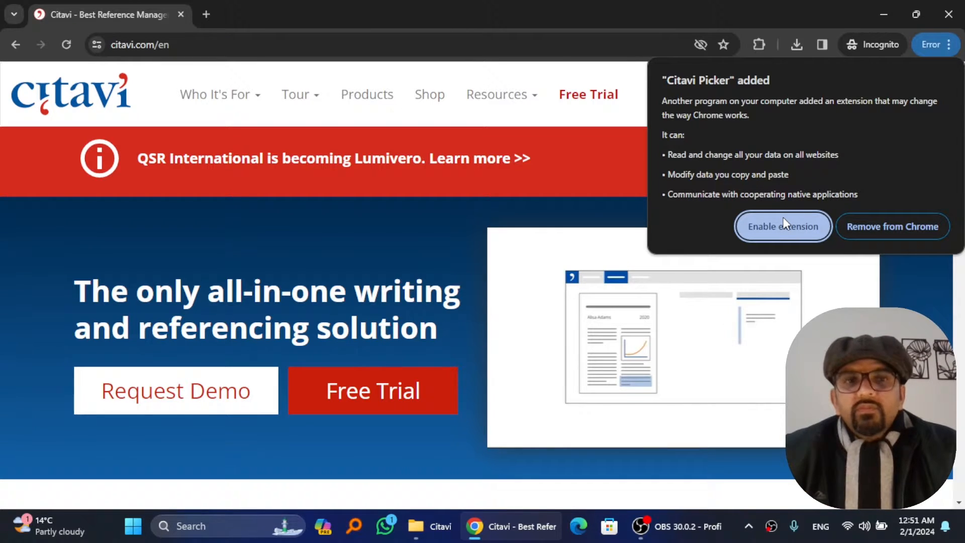
Enable the Citavi Picker extension and follow Free Trial to the Lumivero sign-in page
left_click(783, 226)
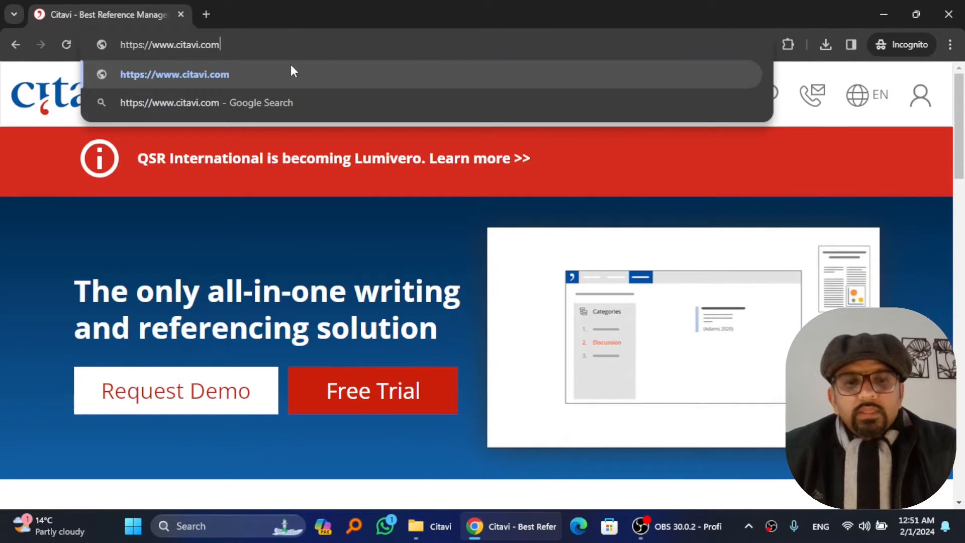
key("Enter")
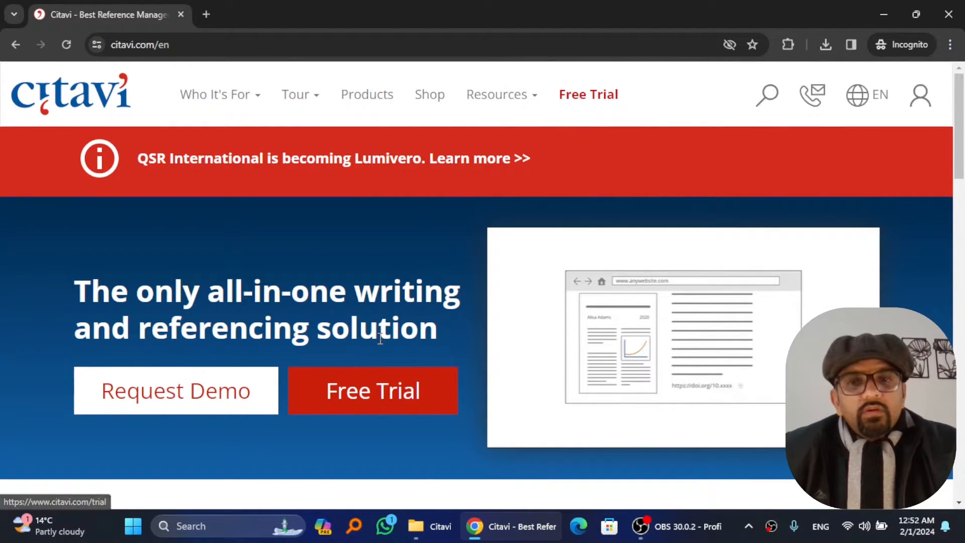
left_click(372, 390)
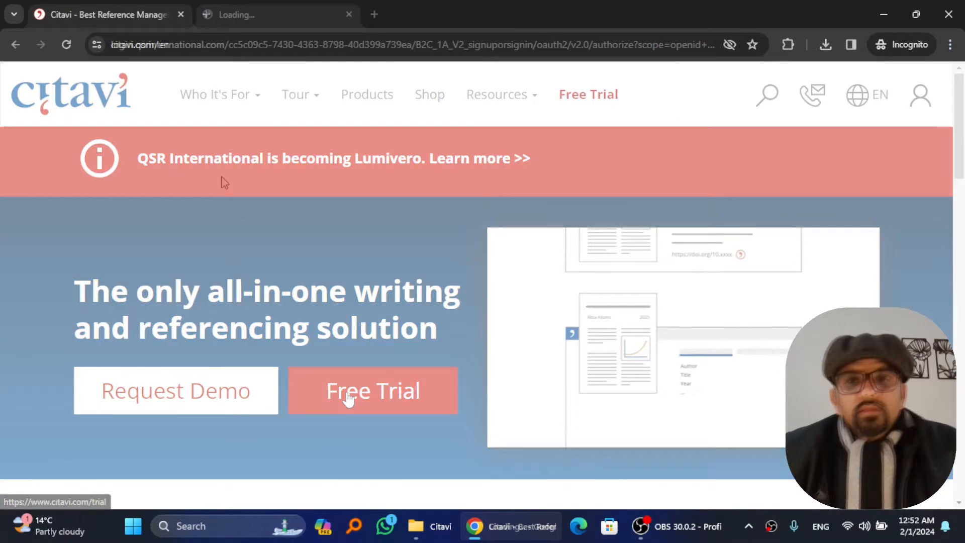
left_click(372, 390)
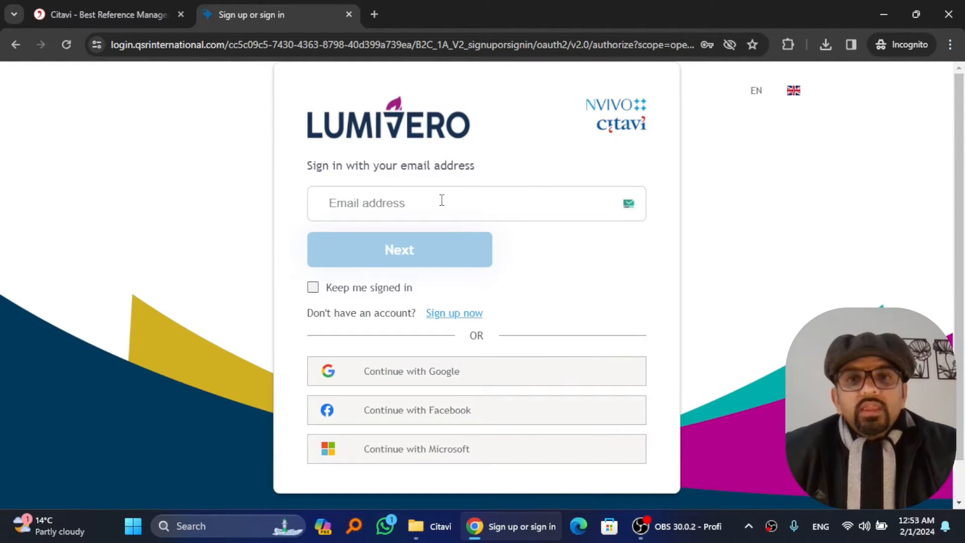
Switch from Lumivero sign-in to the 'Sign up now' account creation form
left_click(431, 203)
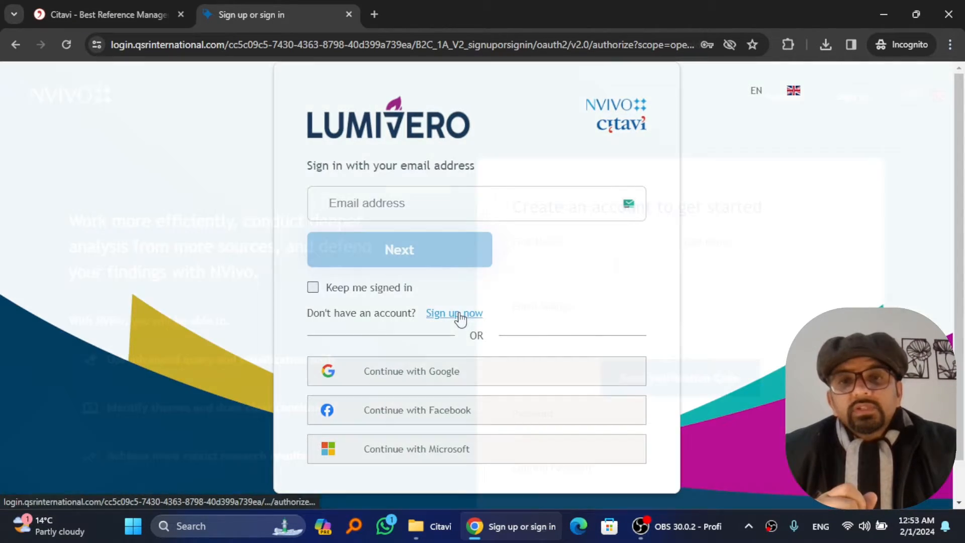
left_click(454, 313)
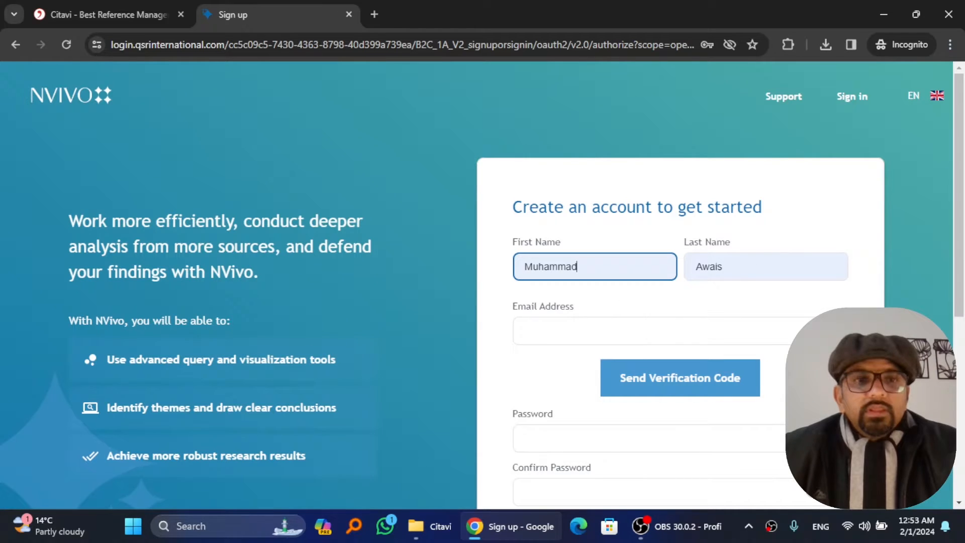
left_click(679, 377)
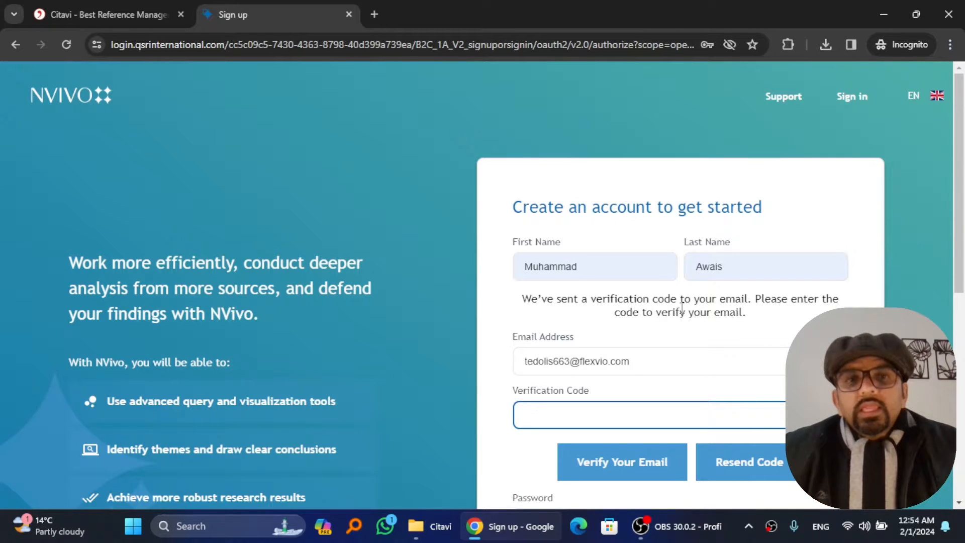
mouse_move(484, 392)
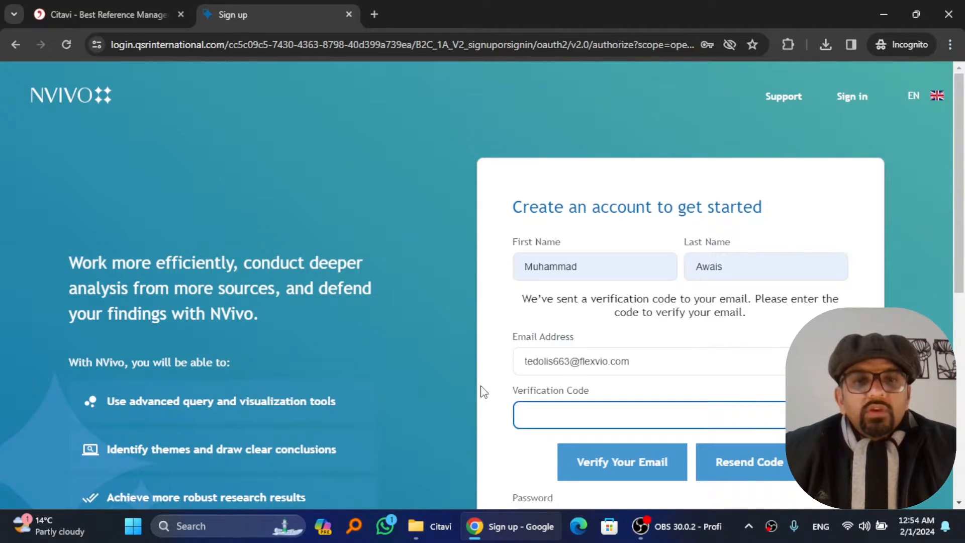
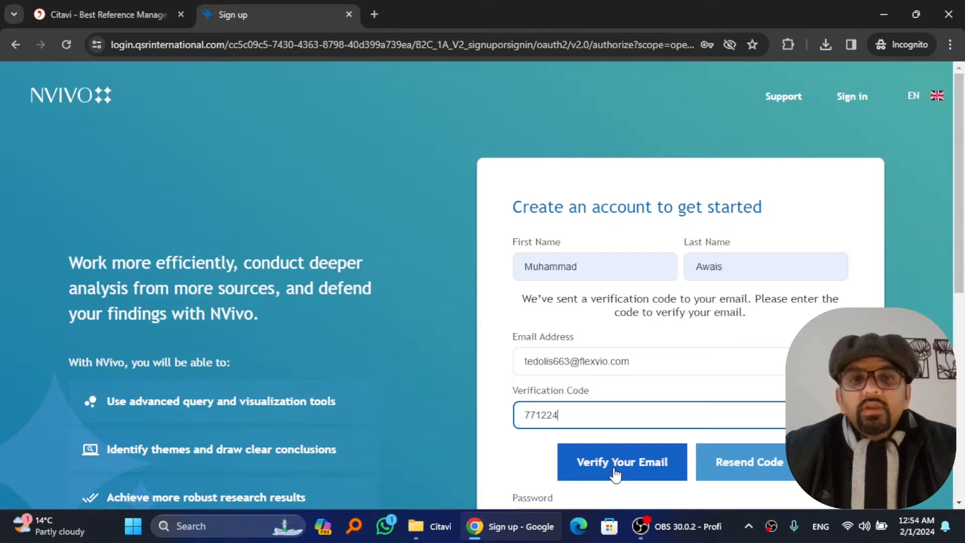
left_click(621, 461)
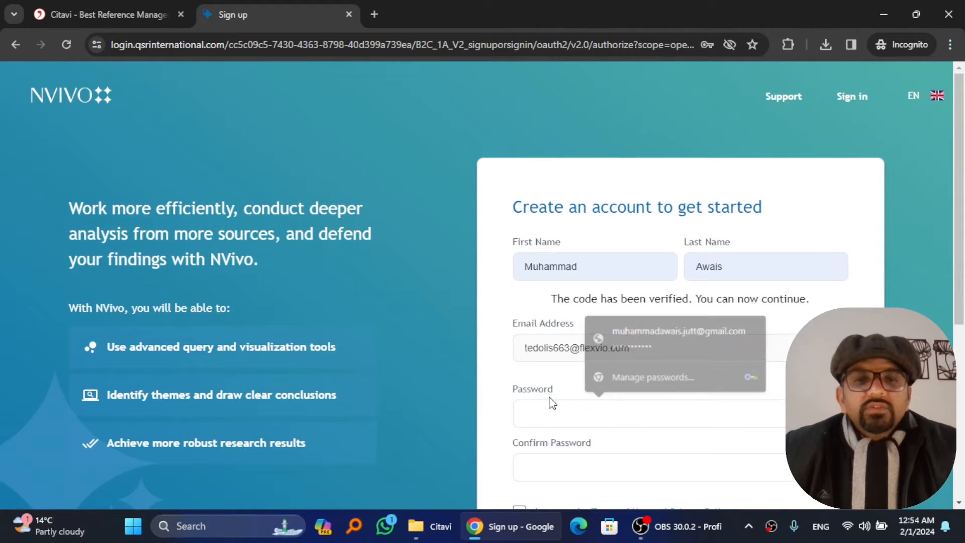
type("••••••")
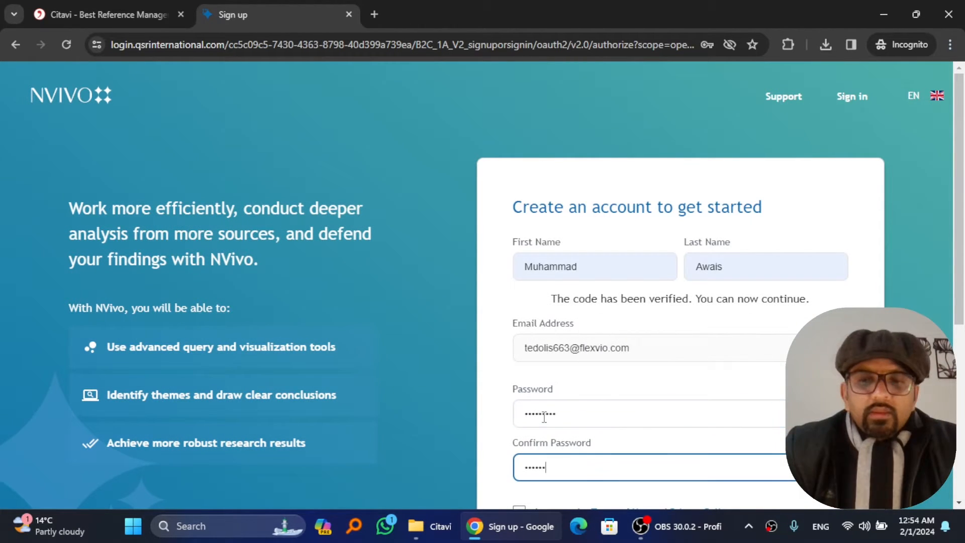
scroll("down", 3)
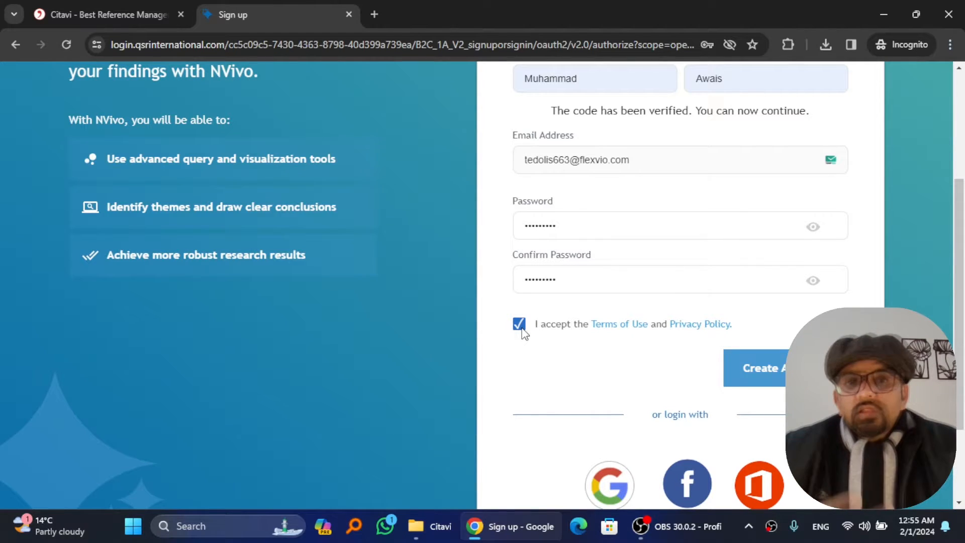
left_click(761, 368)
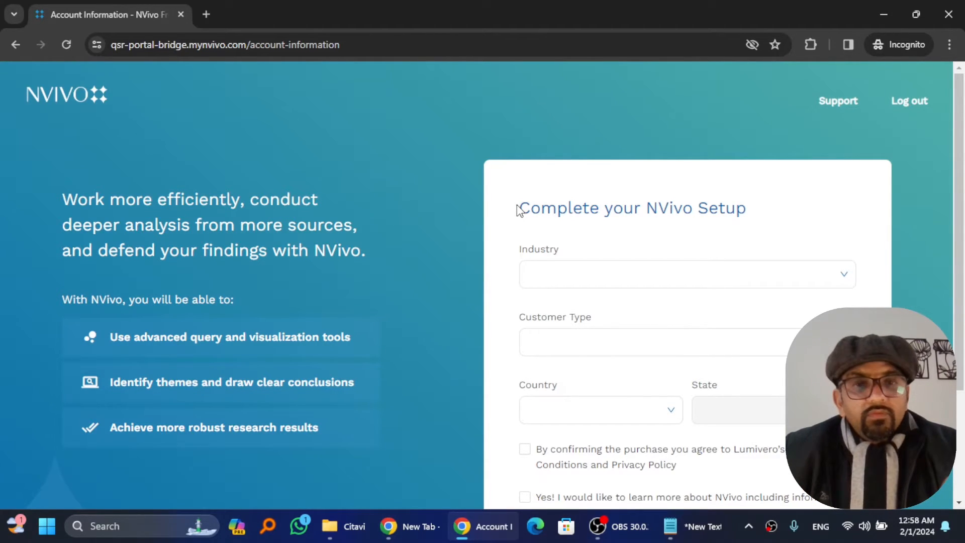
Complete the NVivo setup as Academic, Individual, Pakistan with purchase terms accepted
left_click(685, 273)
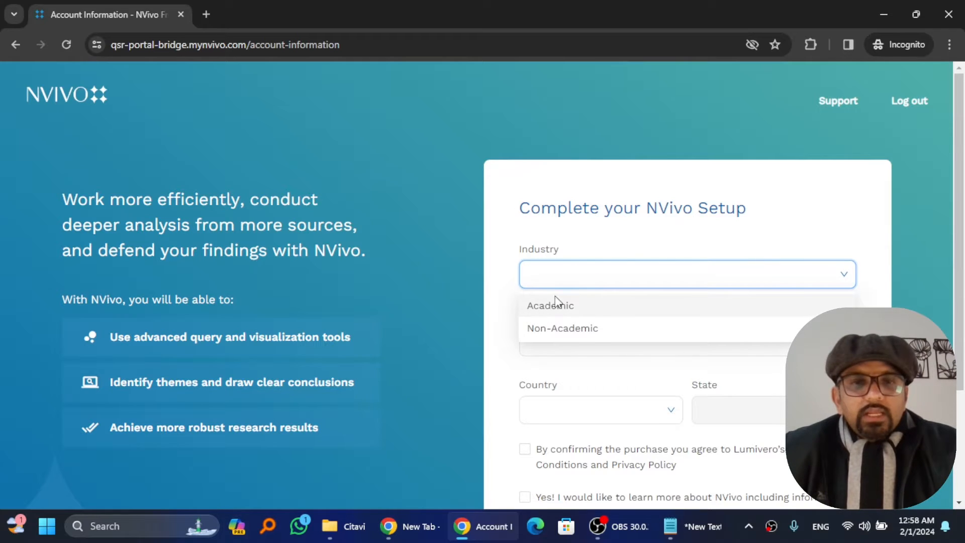
left_click(550, 306)
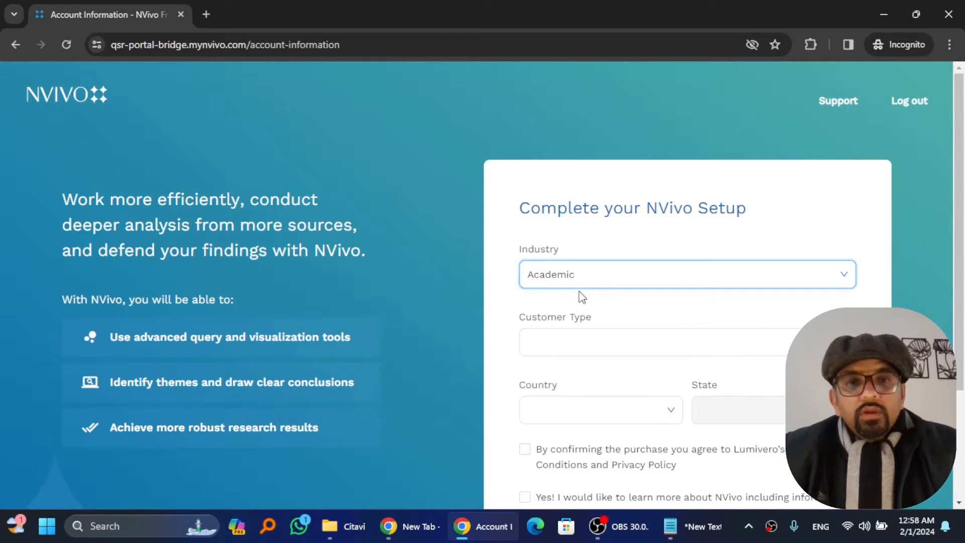
left_click(686, 273)
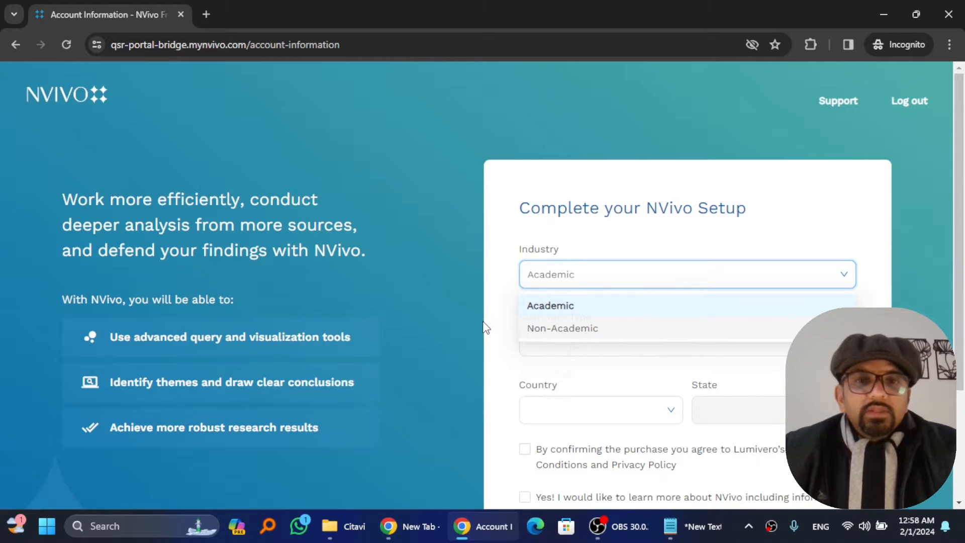
left_click(550, 305)
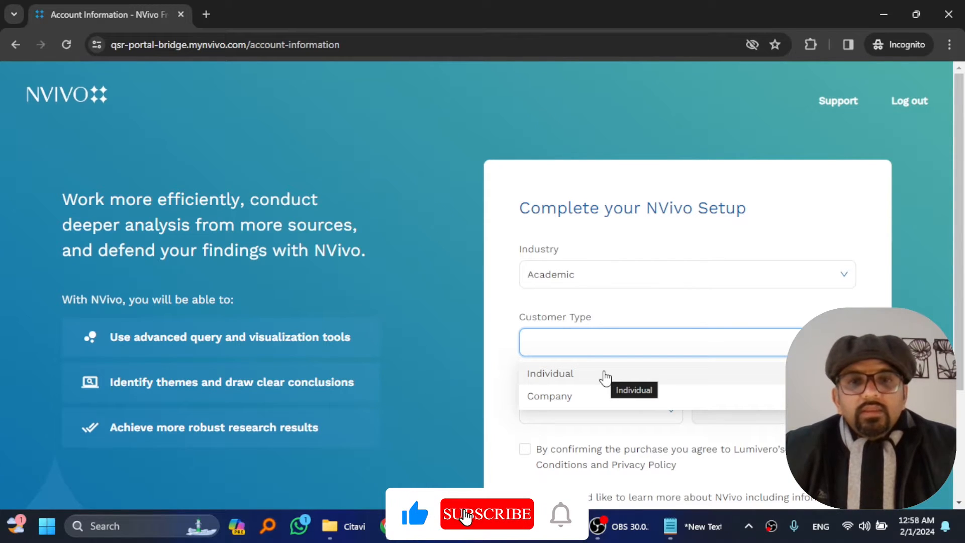
left_click(549, 372)
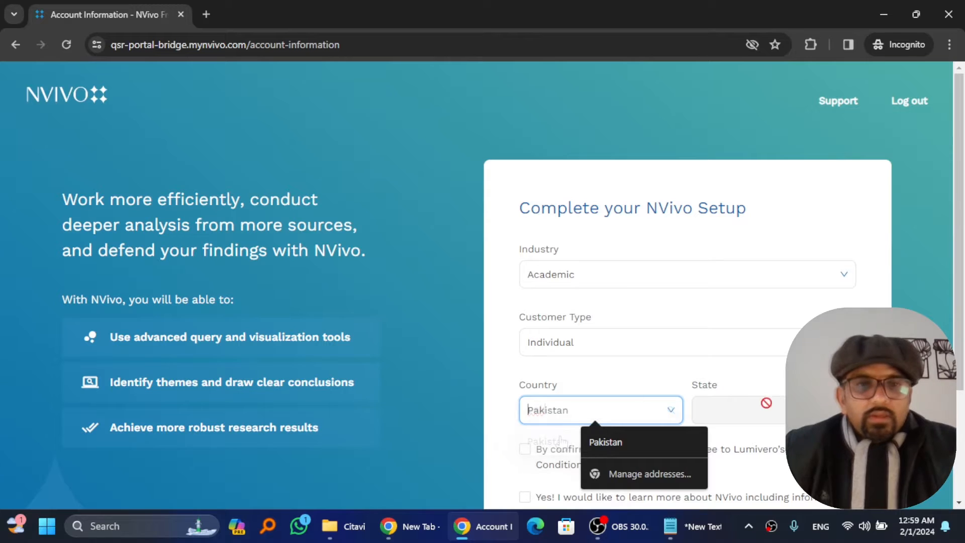
left_click(525, 299)
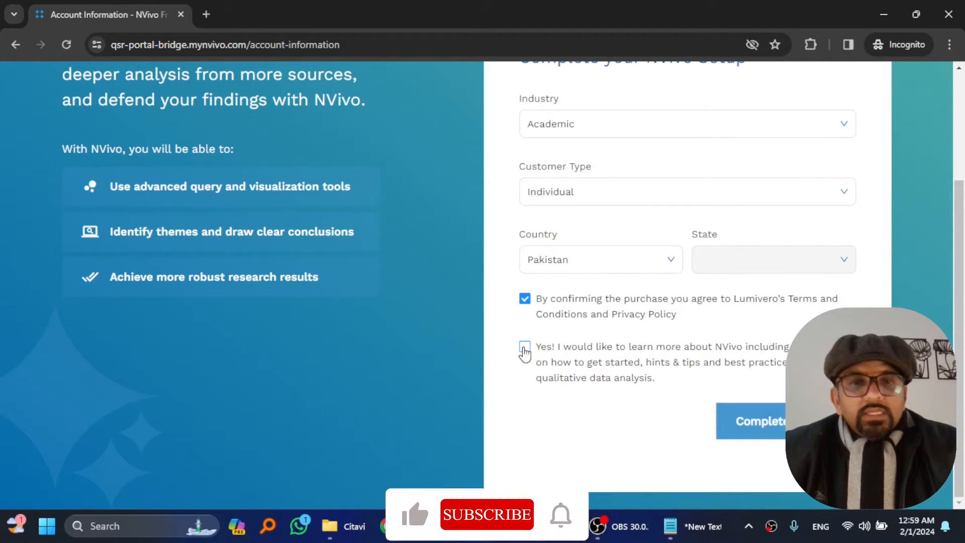
left_click(523, 346)
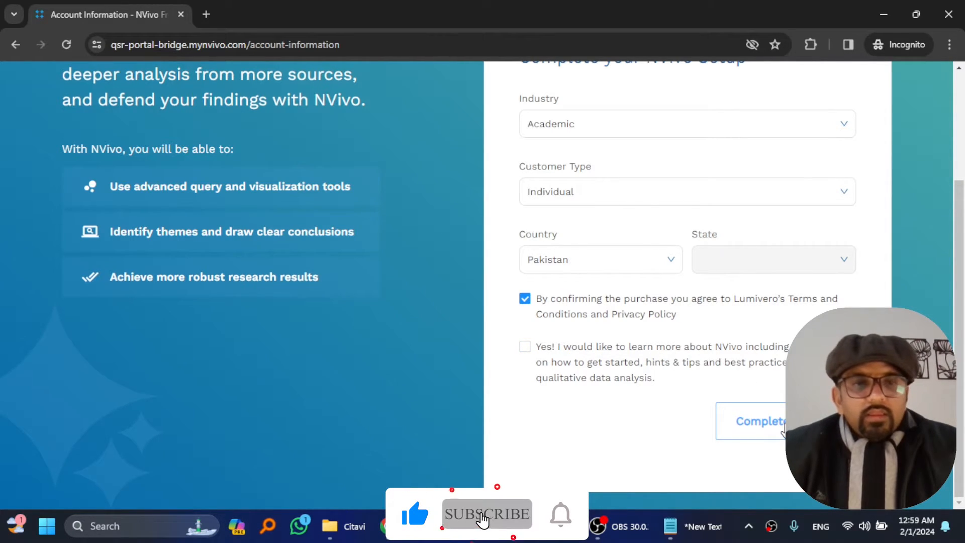
left_click(756, 421)
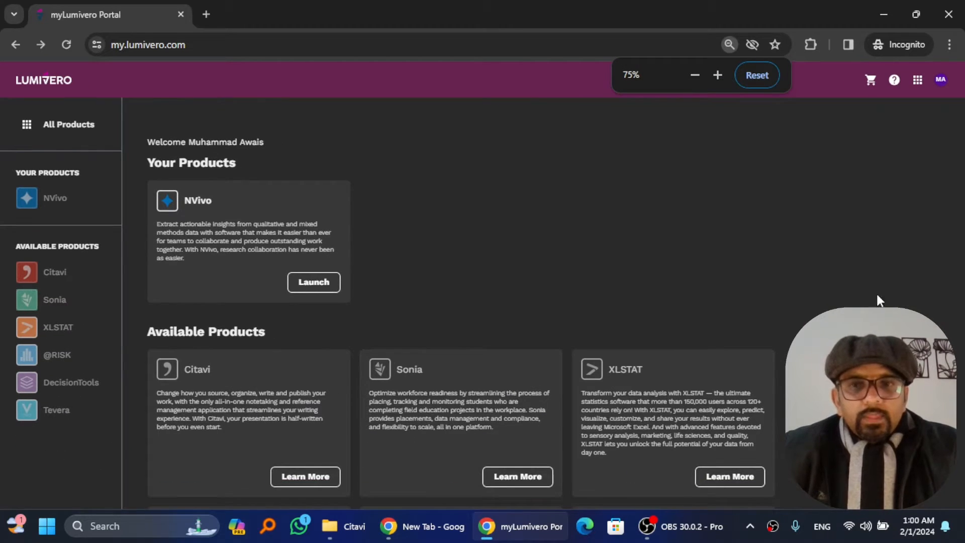
From the Citavi product page, start and confirm the Windows free trial subscription
left_click(756, 75)
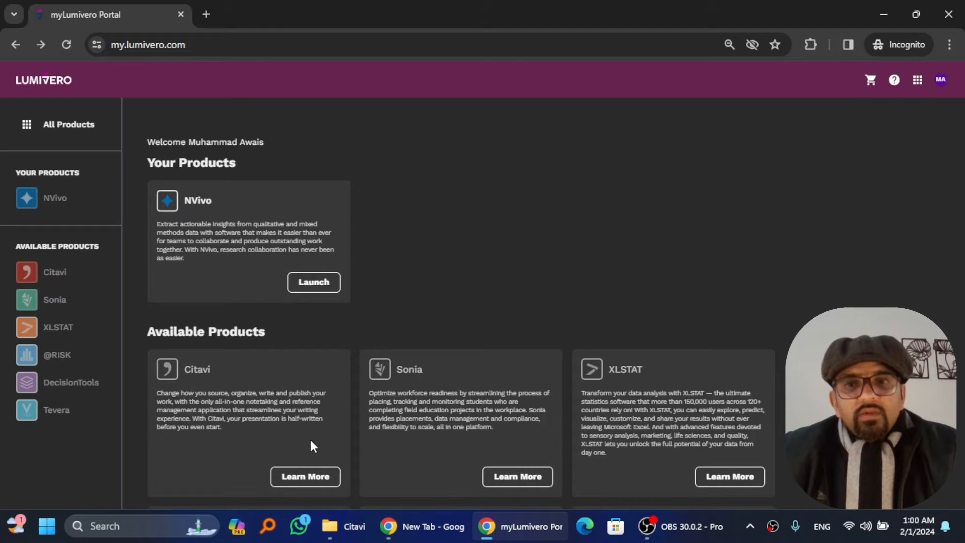
mouse_move(304, 476)
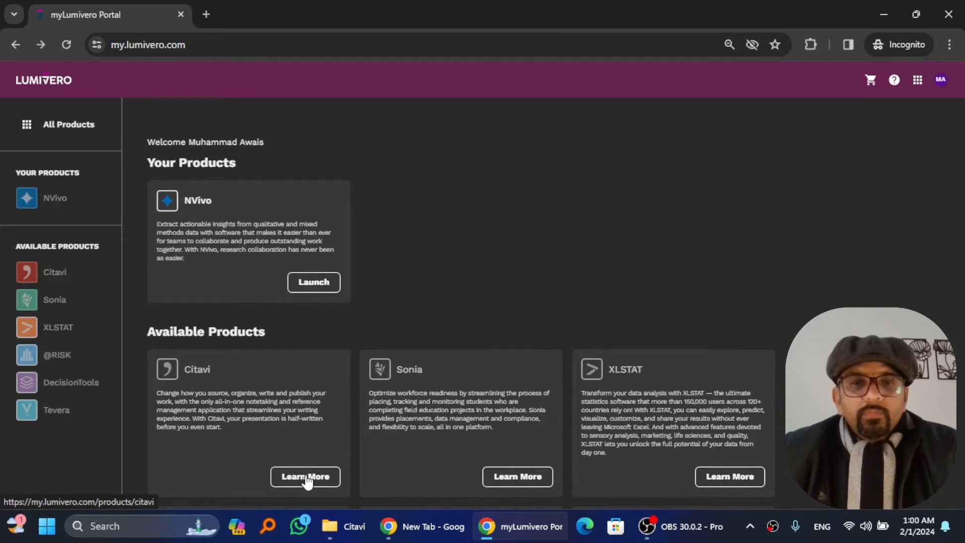
left_click(305, 476)
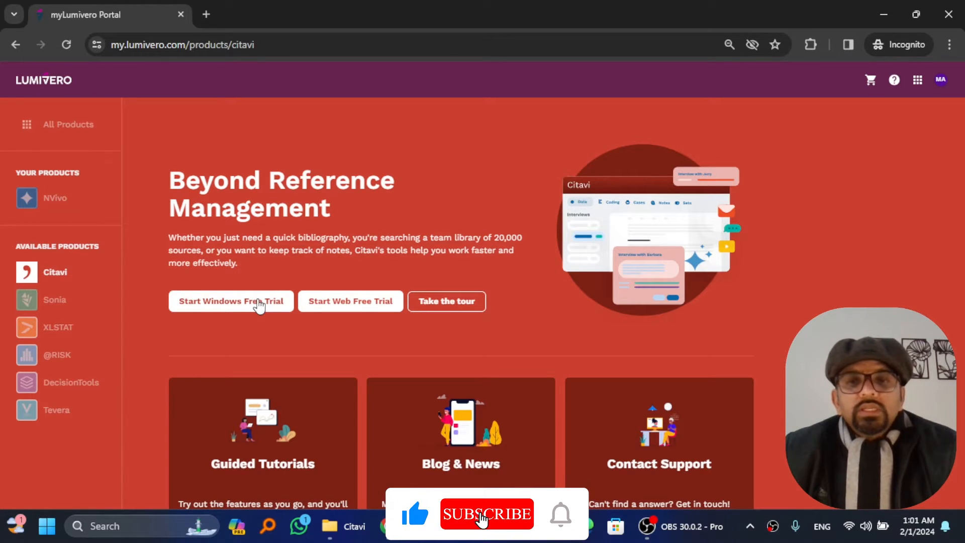
left_click(486, 514)
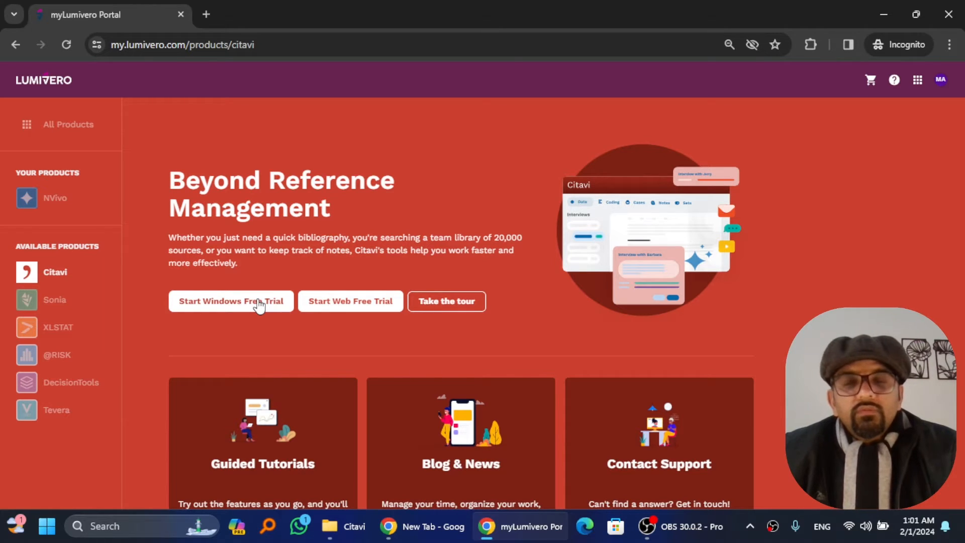
left_click(231, 301)
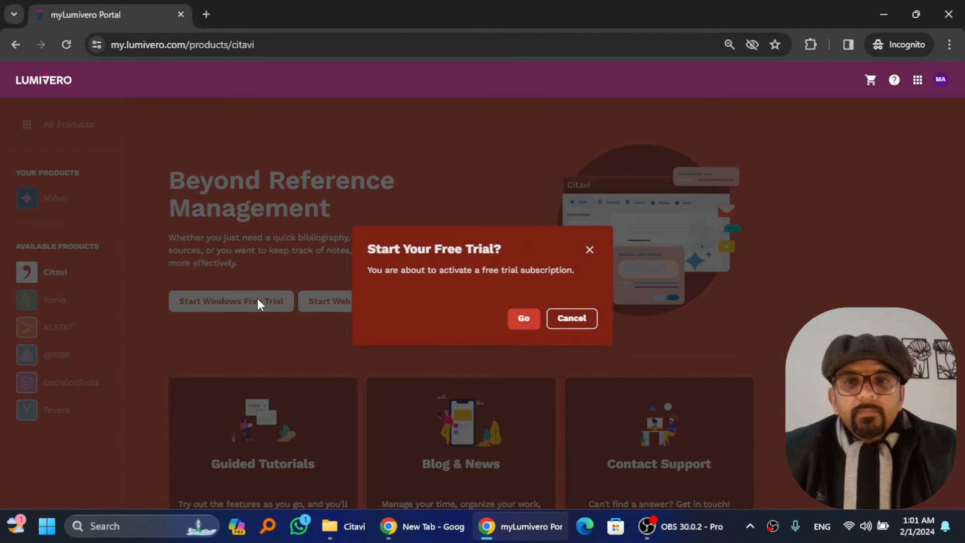
mouse_move(534, 322)
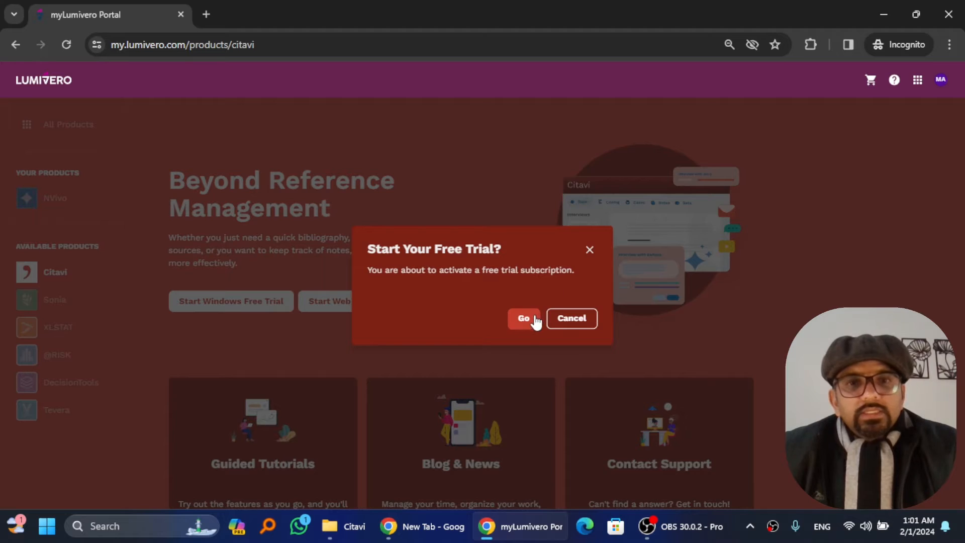
left_click(571, 318)
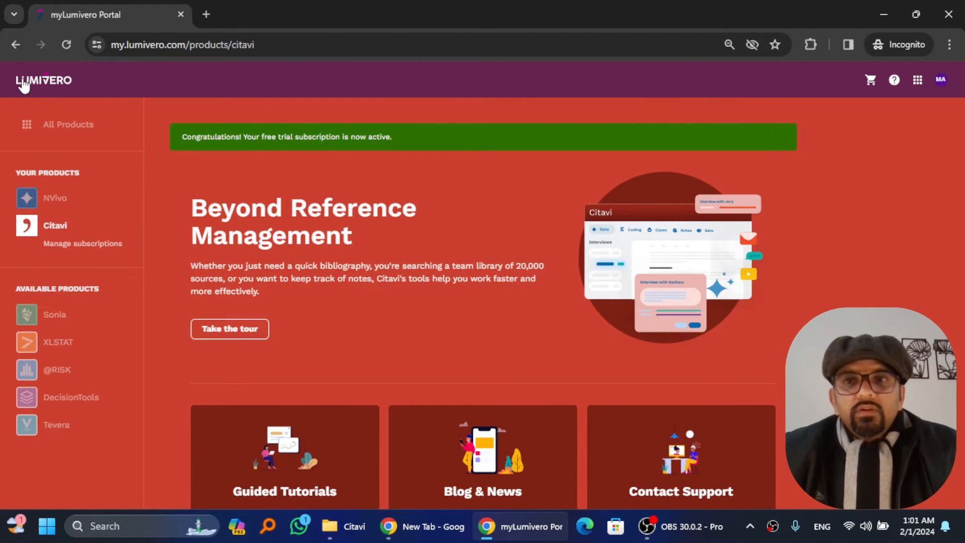
mouse_move(48, 125)
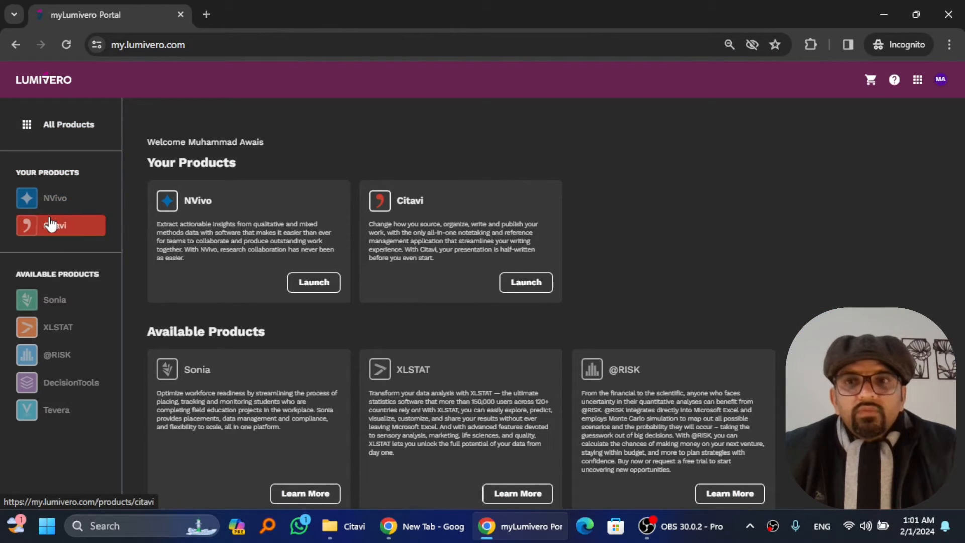
View the Citavi subscription details showing the active Citavi 6 for Windows Trial
left_click(55, 224)
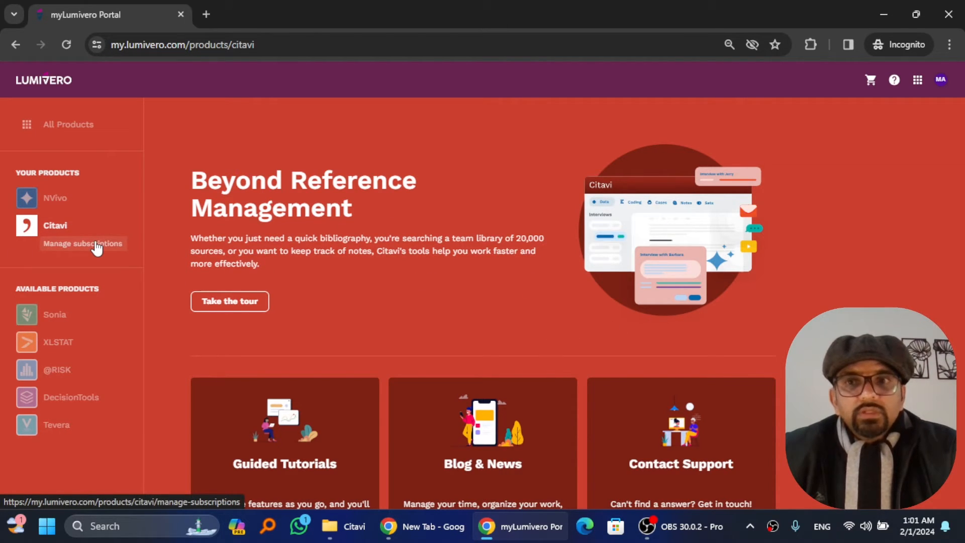
left_click(82, 243)
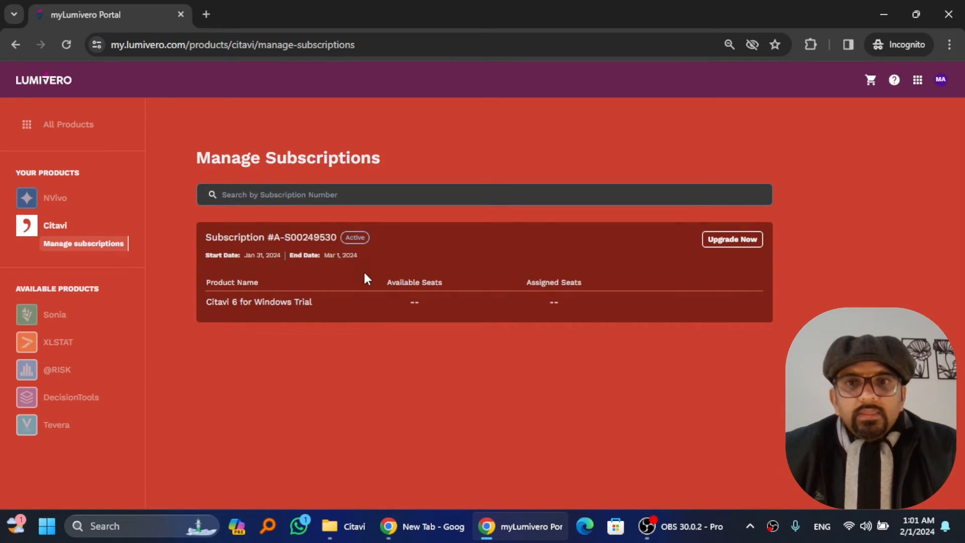
mouse_move(289, 301)
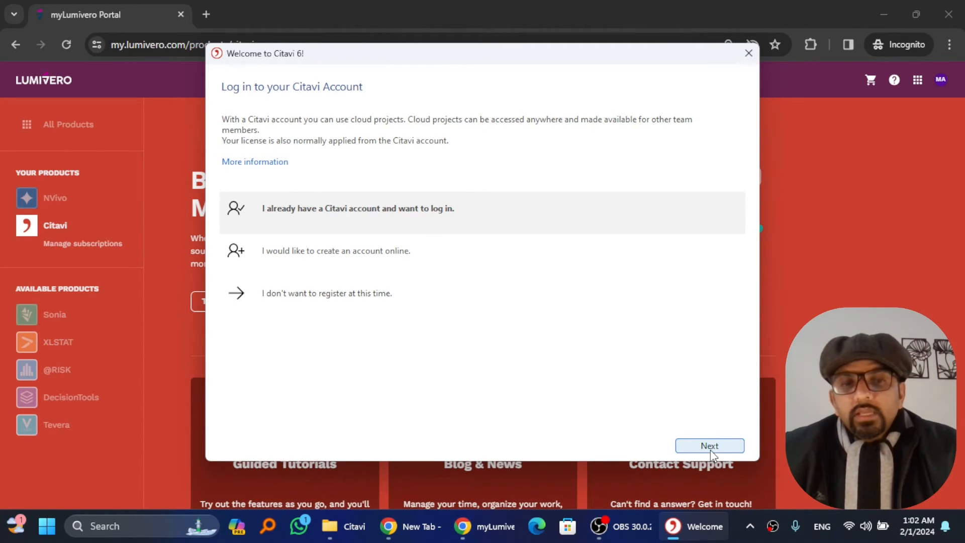
left_click(709, 445)
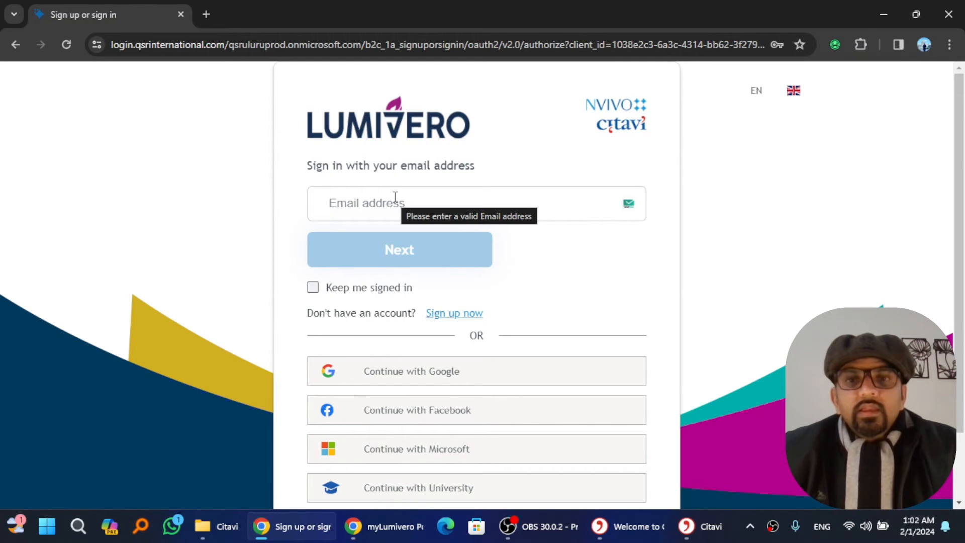
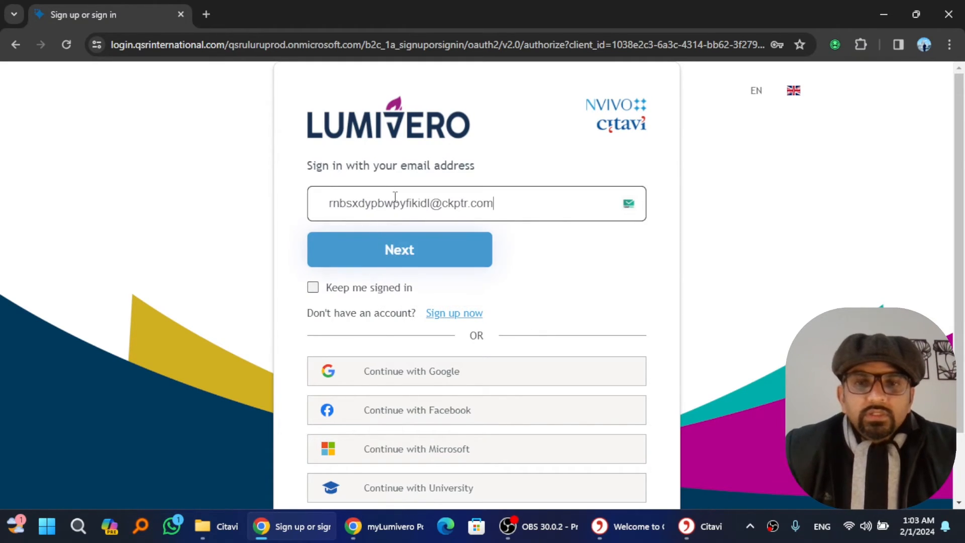
left_click(399, 249)
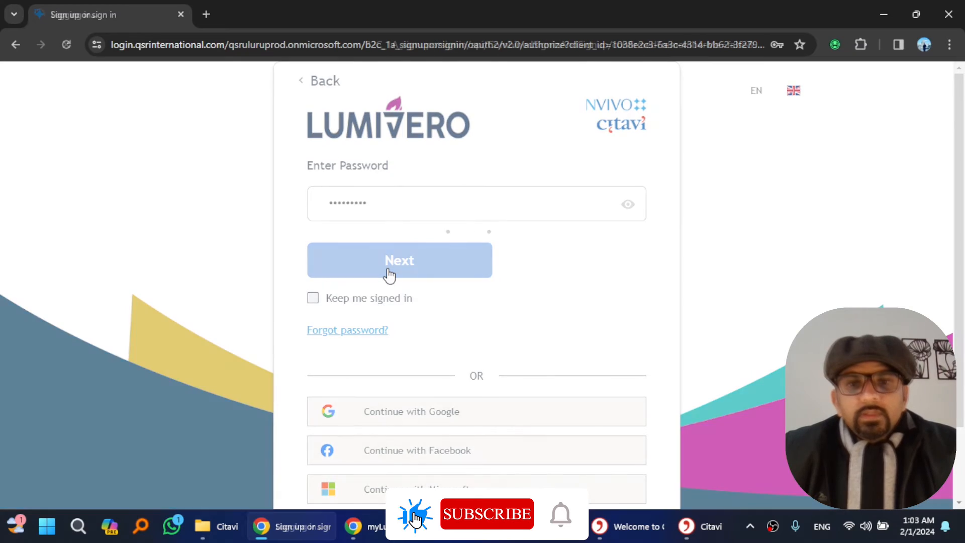
left_click(399, 259)
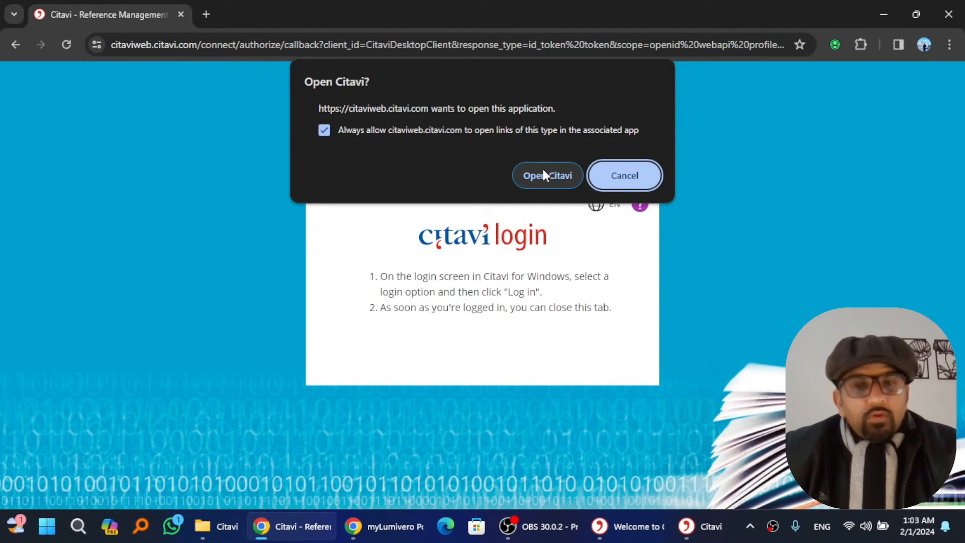
left_click(547, 174)
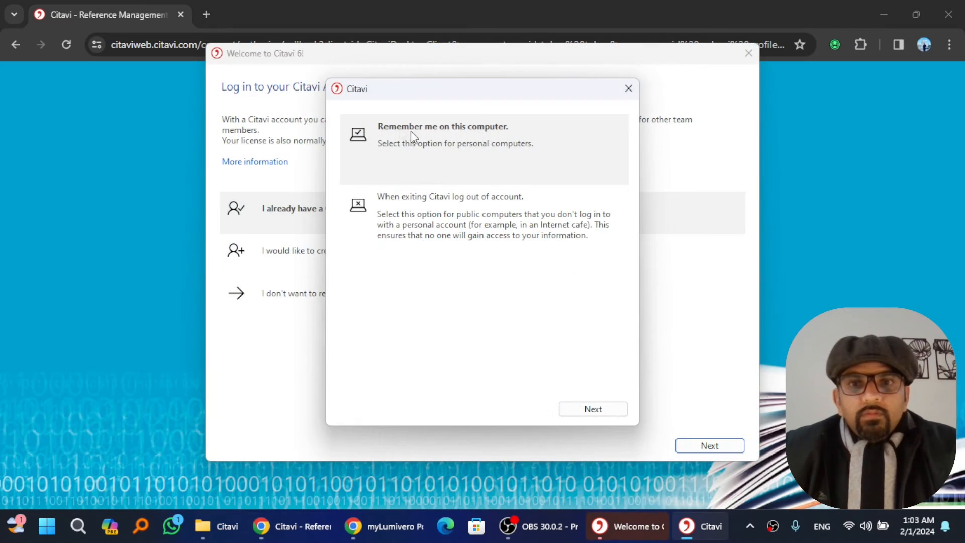
mouse_move(434, 269)
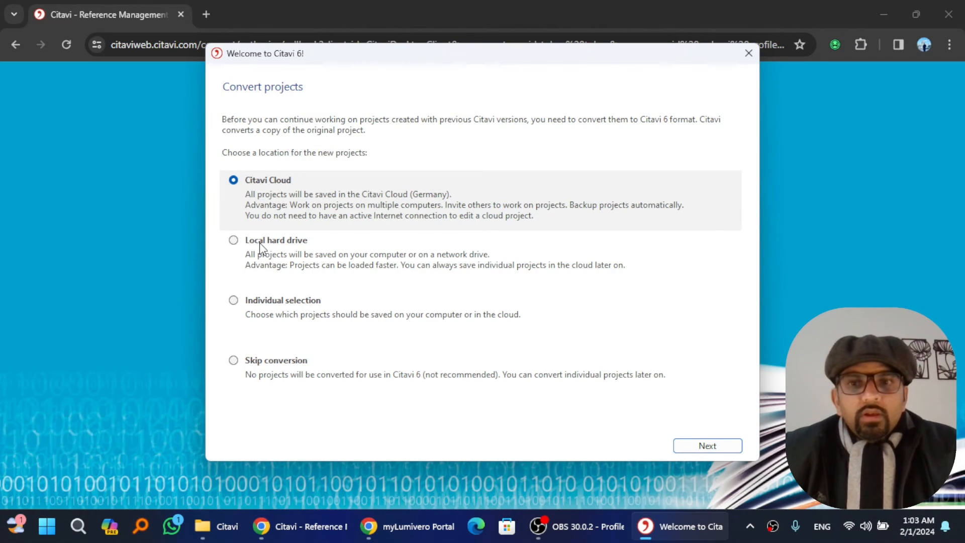
Keep cloud project storage, choose 'Do not send activity logs', and finish setup to the Welcome Screen
left_click(707, 445)
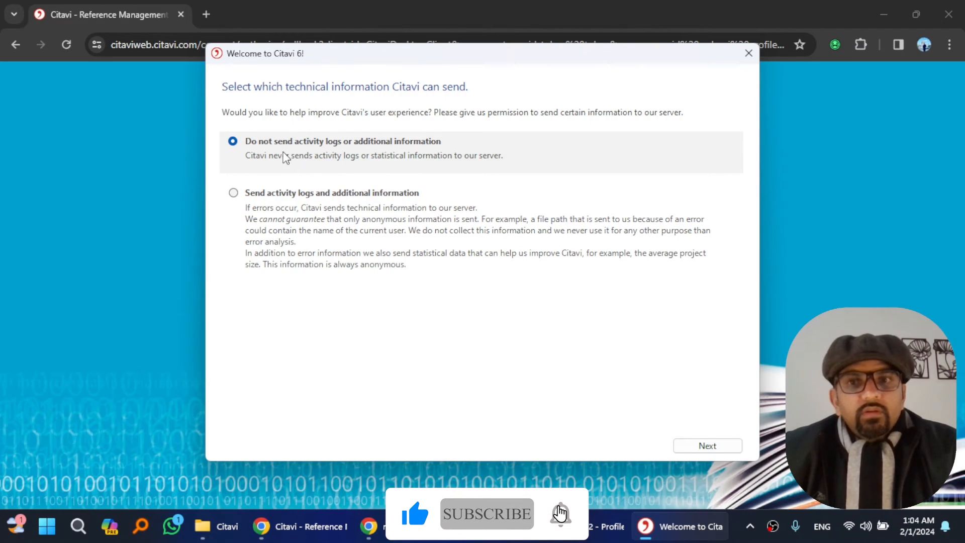
left_click(233, 193)
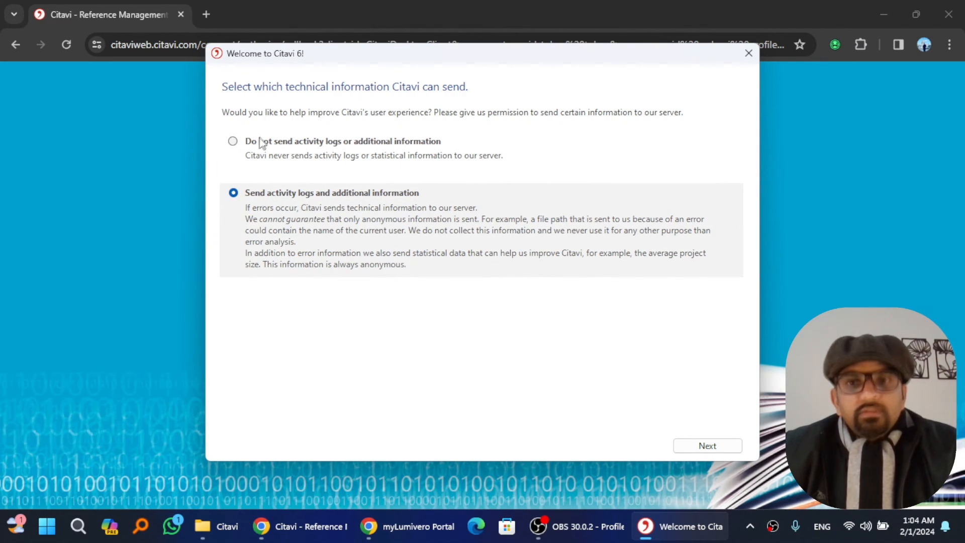
left_click(232, 141)
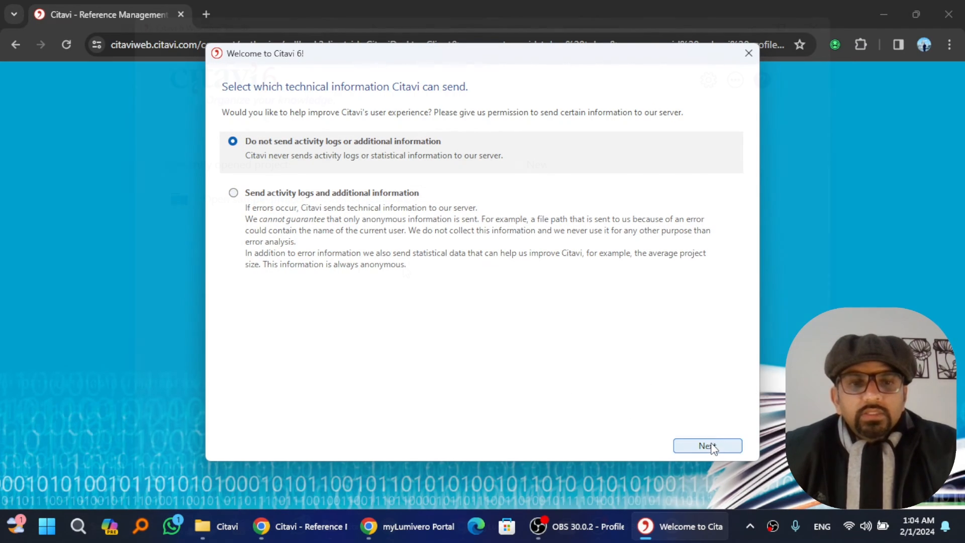
left_click(707, 445)
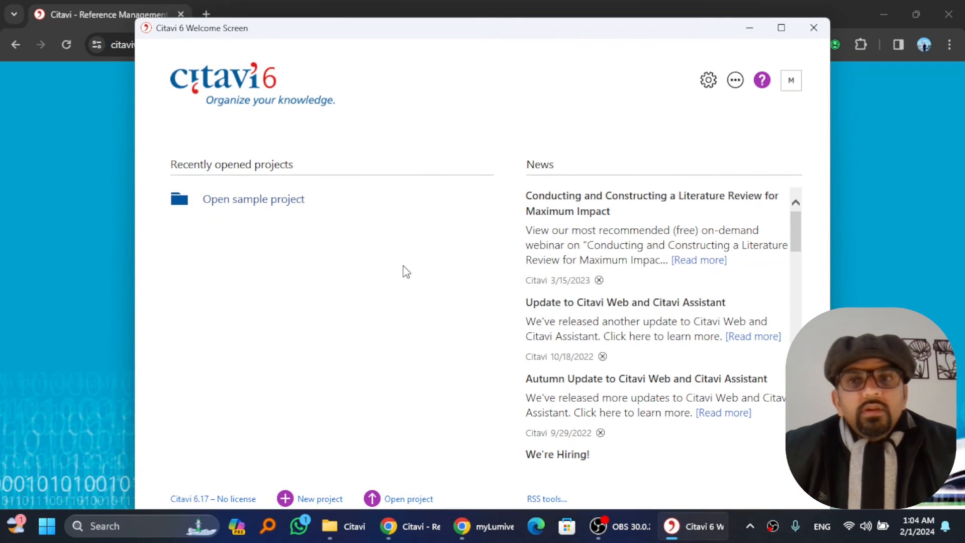